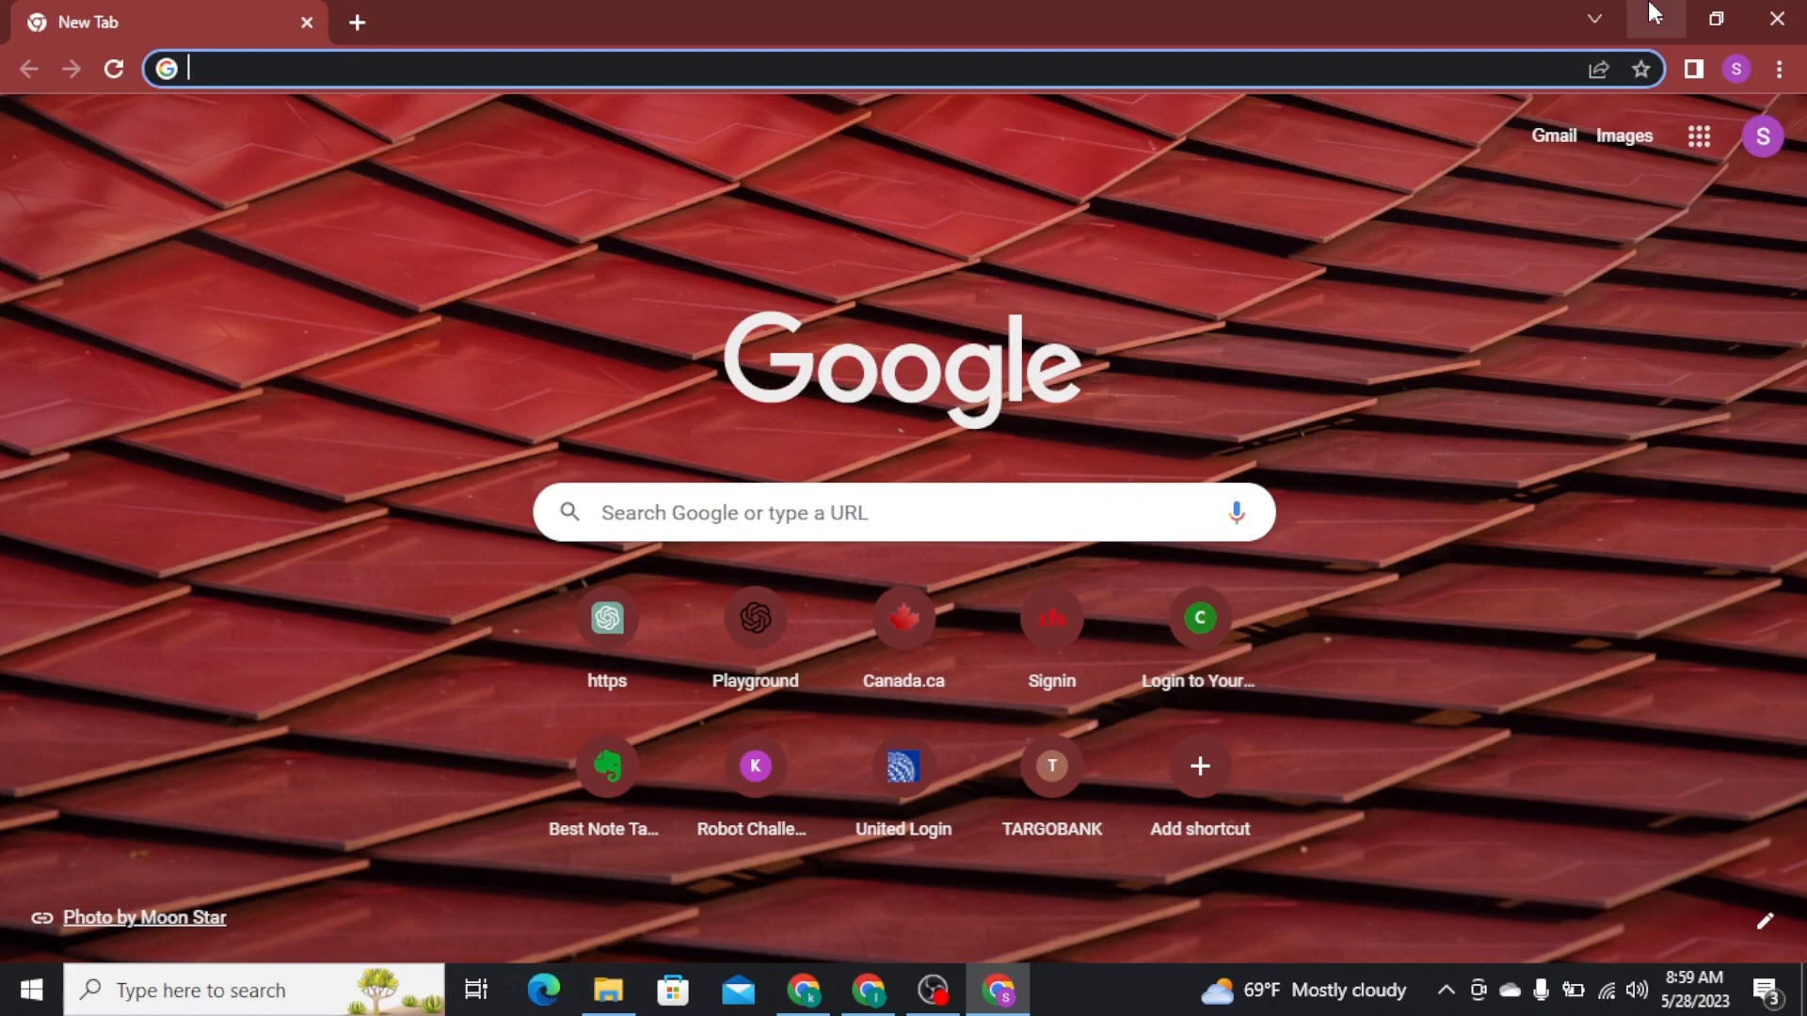
# Step: Load targobank.de from the new-tab shortcut, translate it to English, and go to the Login page
pyautogui.click(1048, 766)
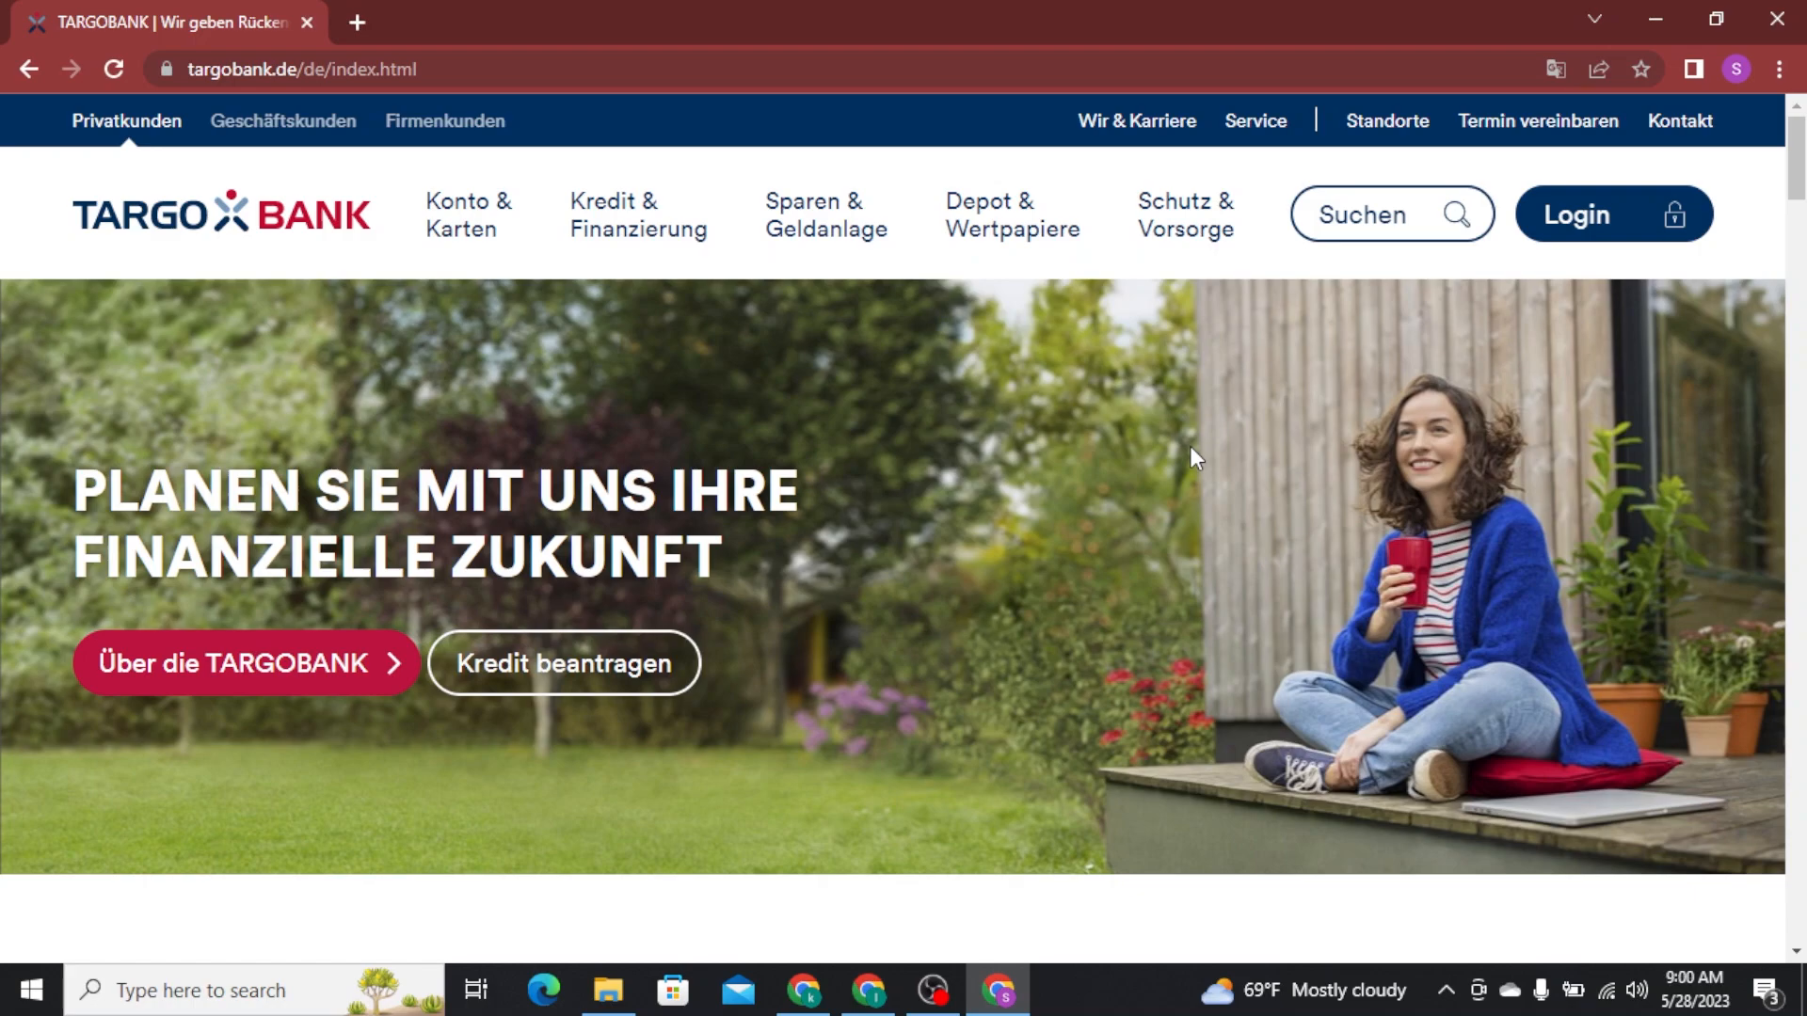
pyautogui.moveTo(661, 332)
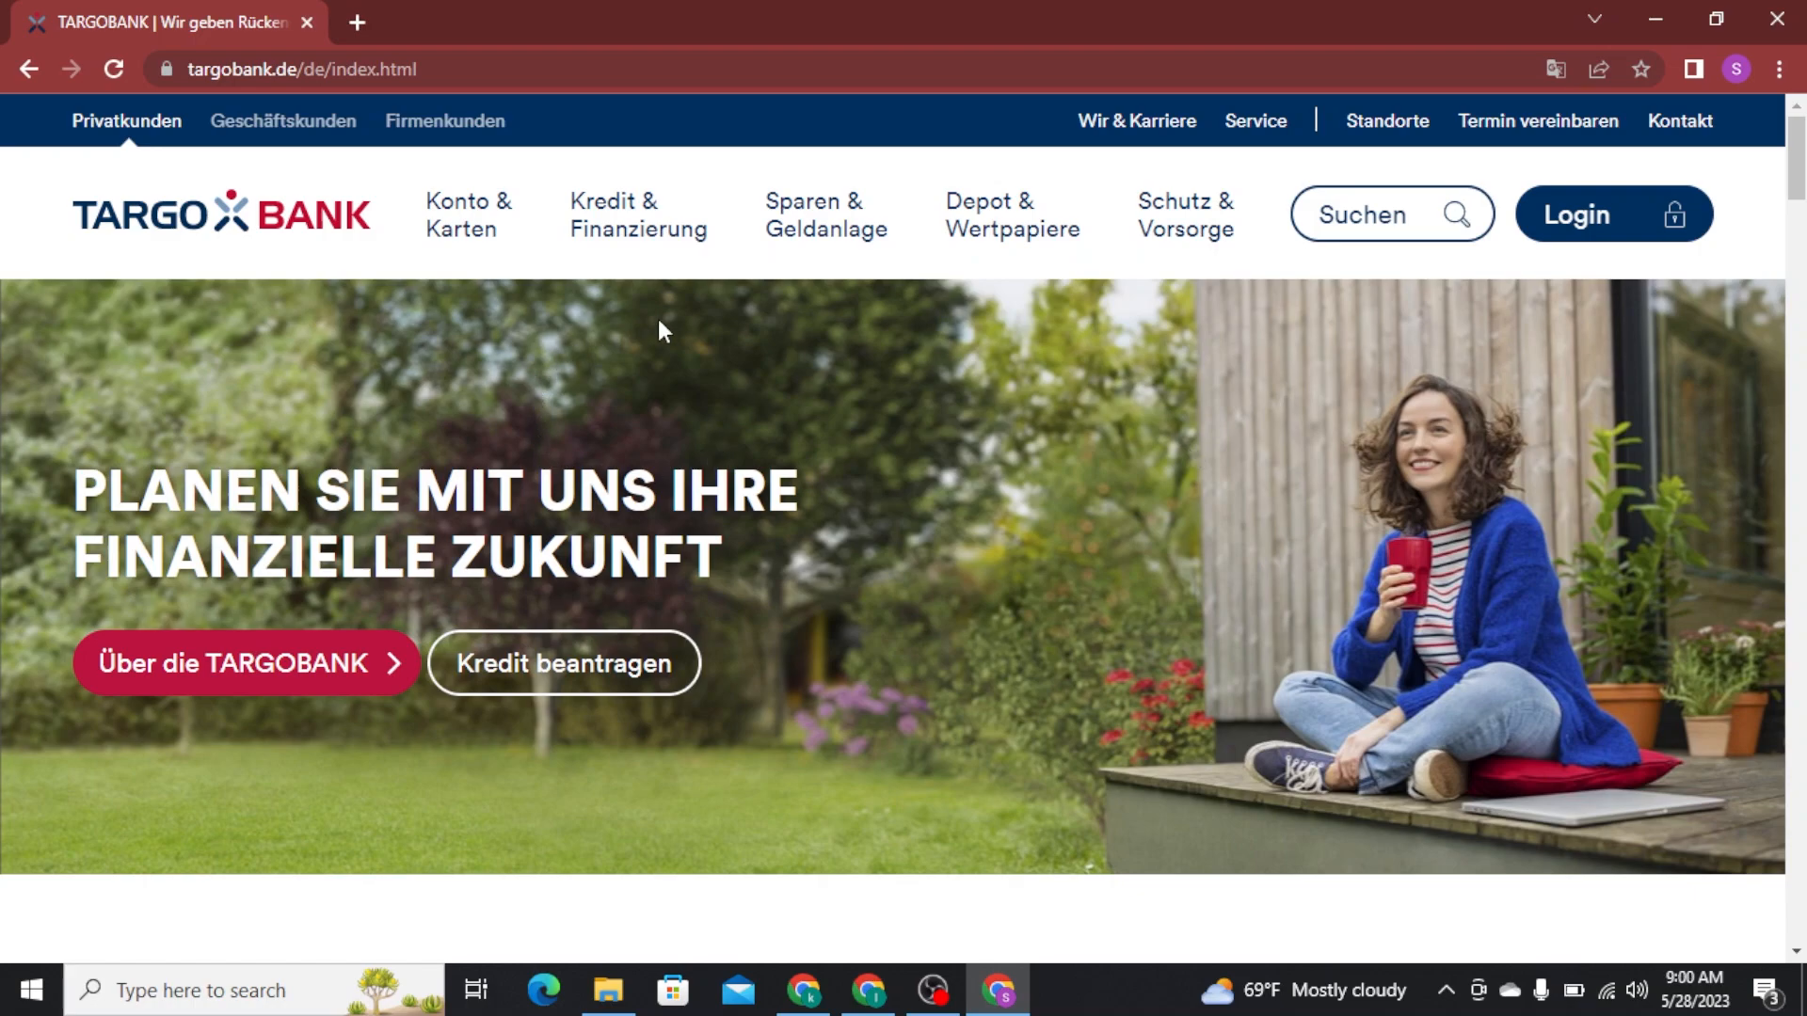
pyautogui.click(1556, 70)
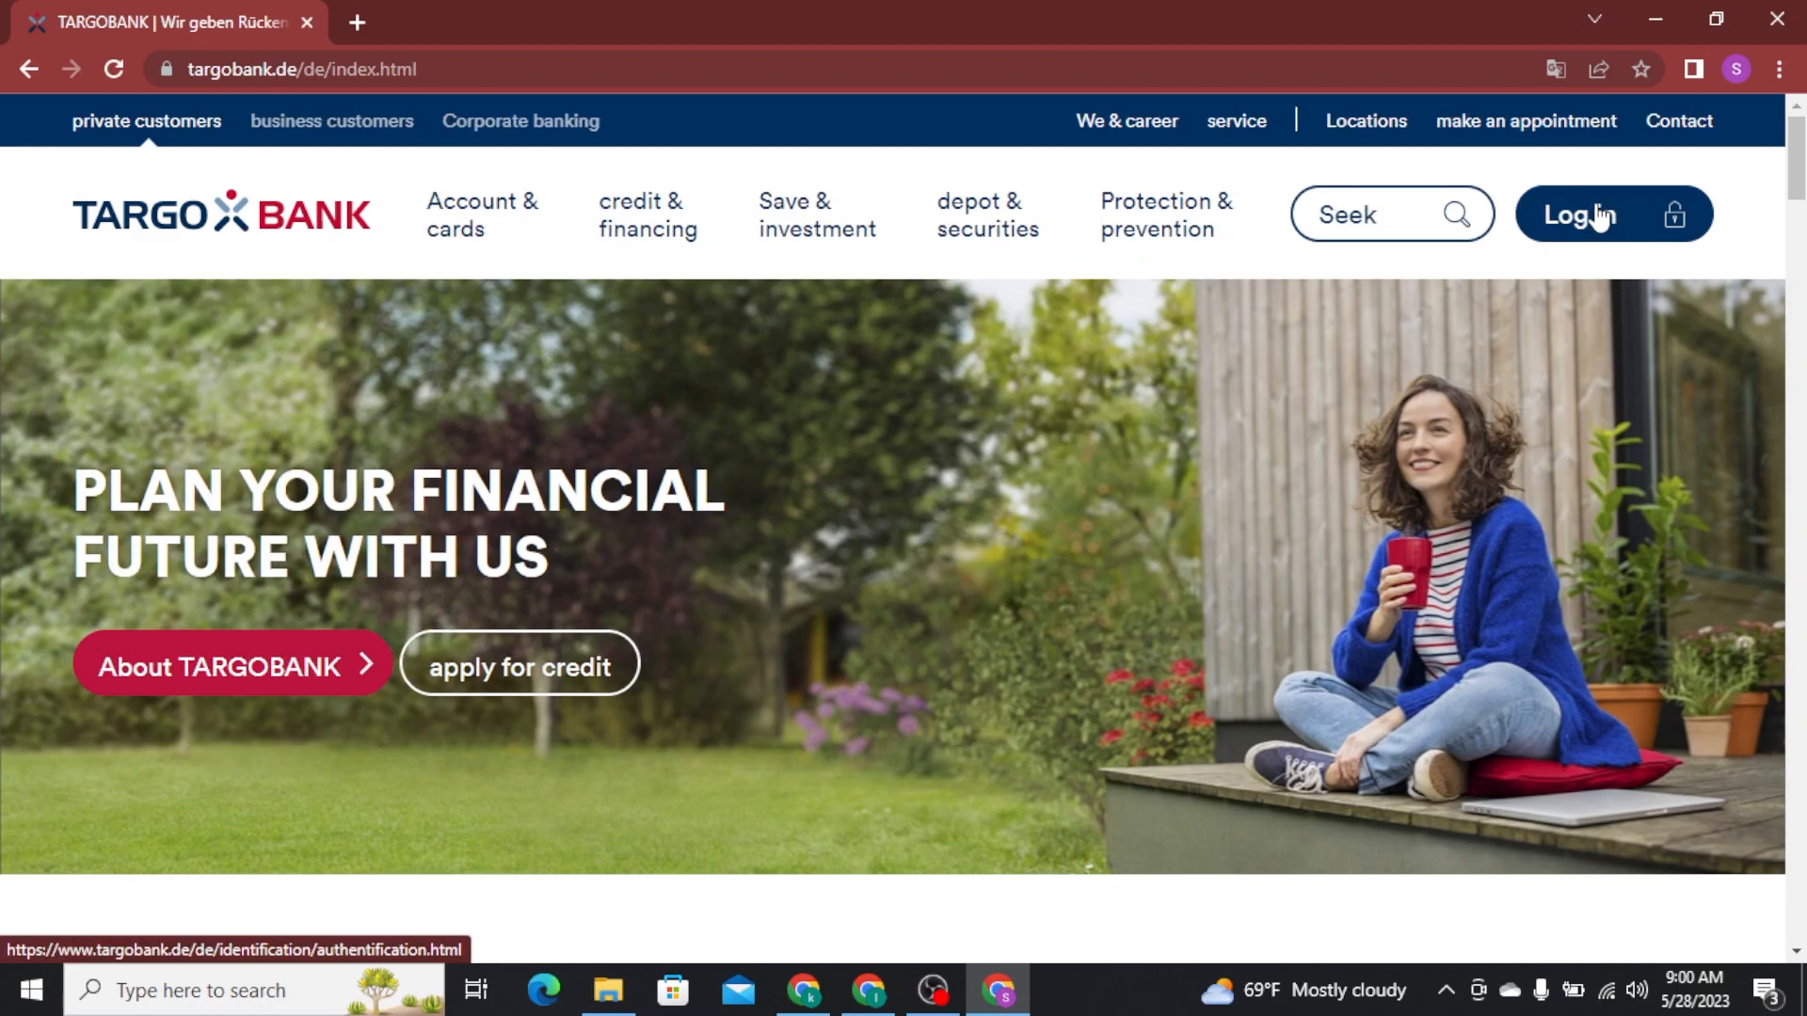
pyautogui.click(1612, 215)
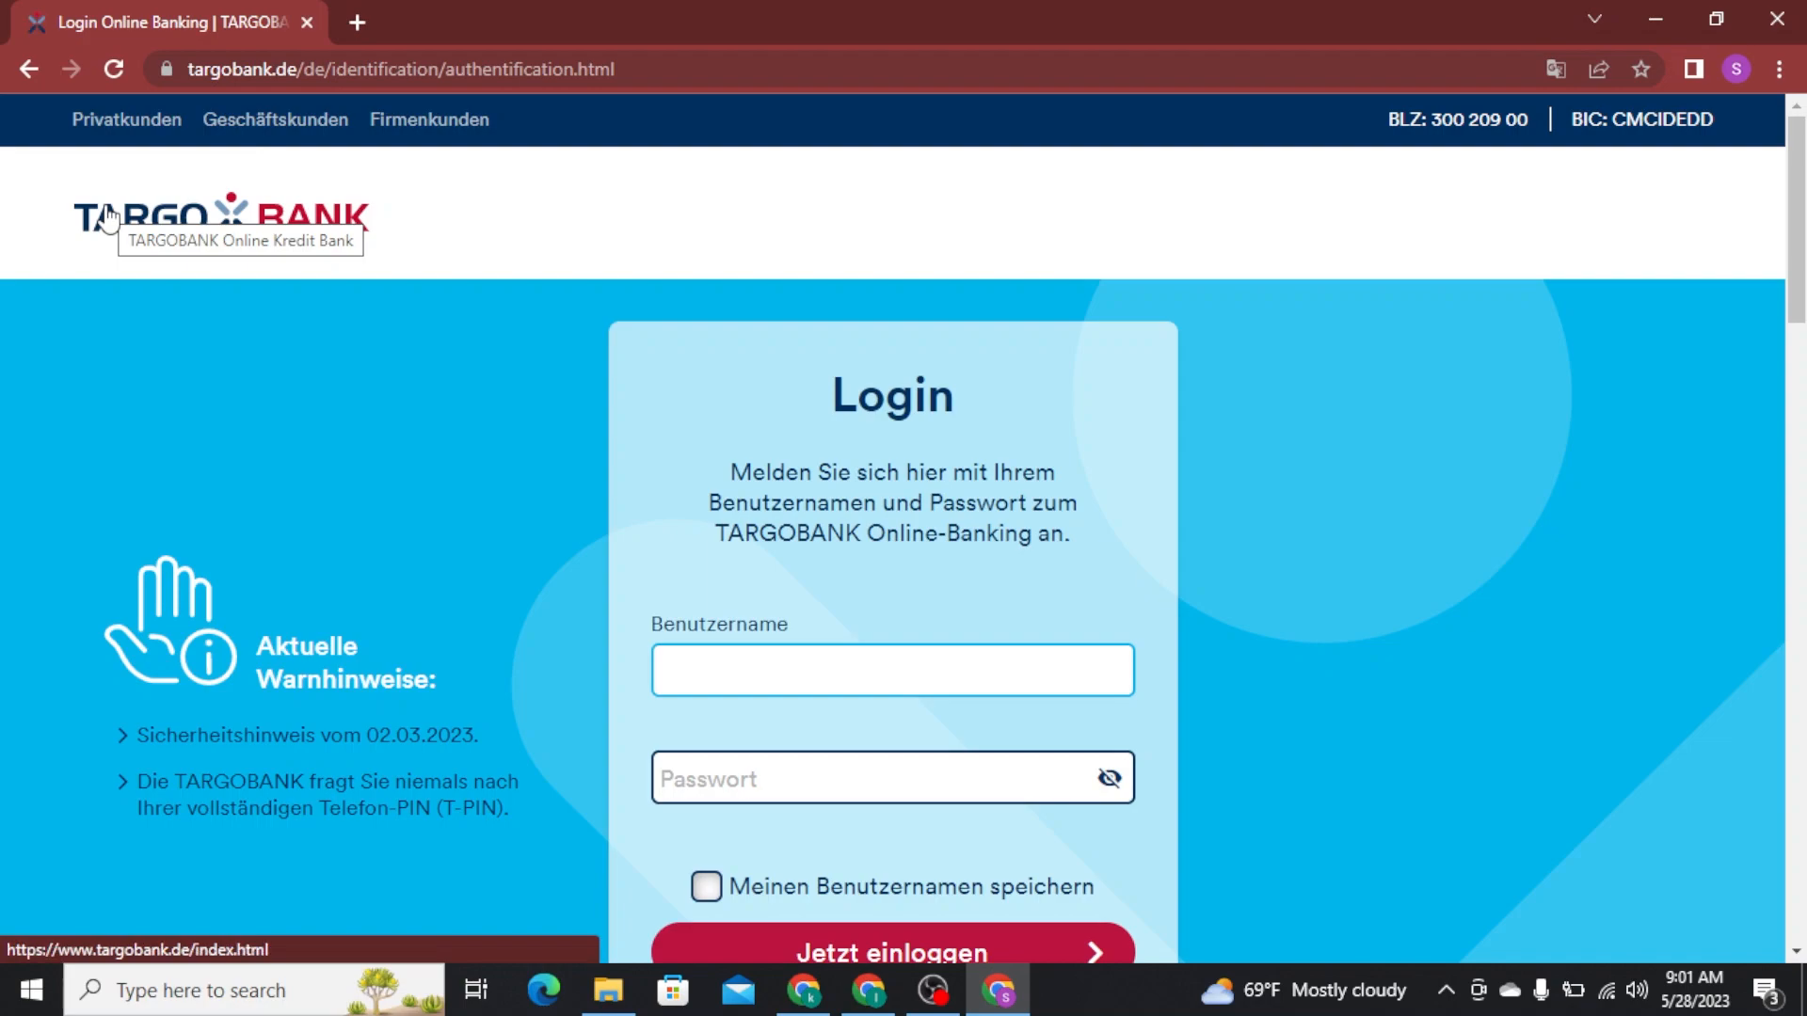
# Step: Enter the username 'Learnnow65' in the Benutzername field, then the masked password
pyautogui.click(892, 670)
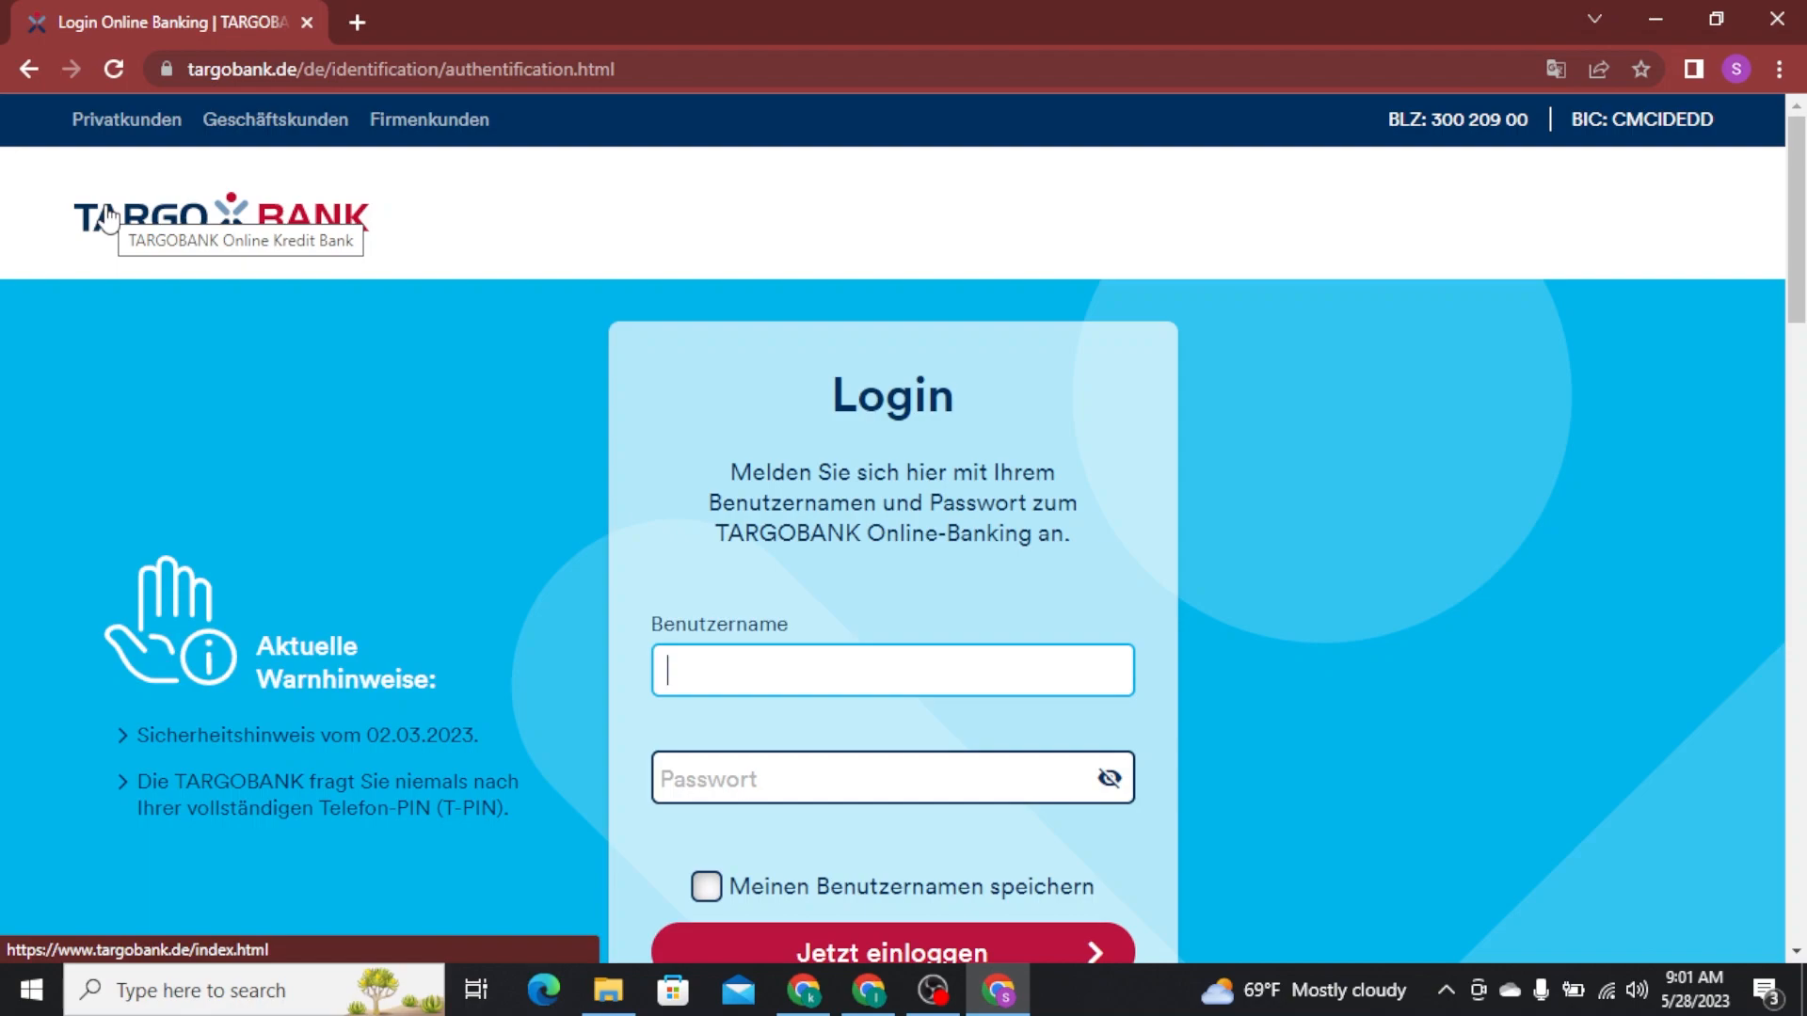
pyautogui.write('Learnnow65')
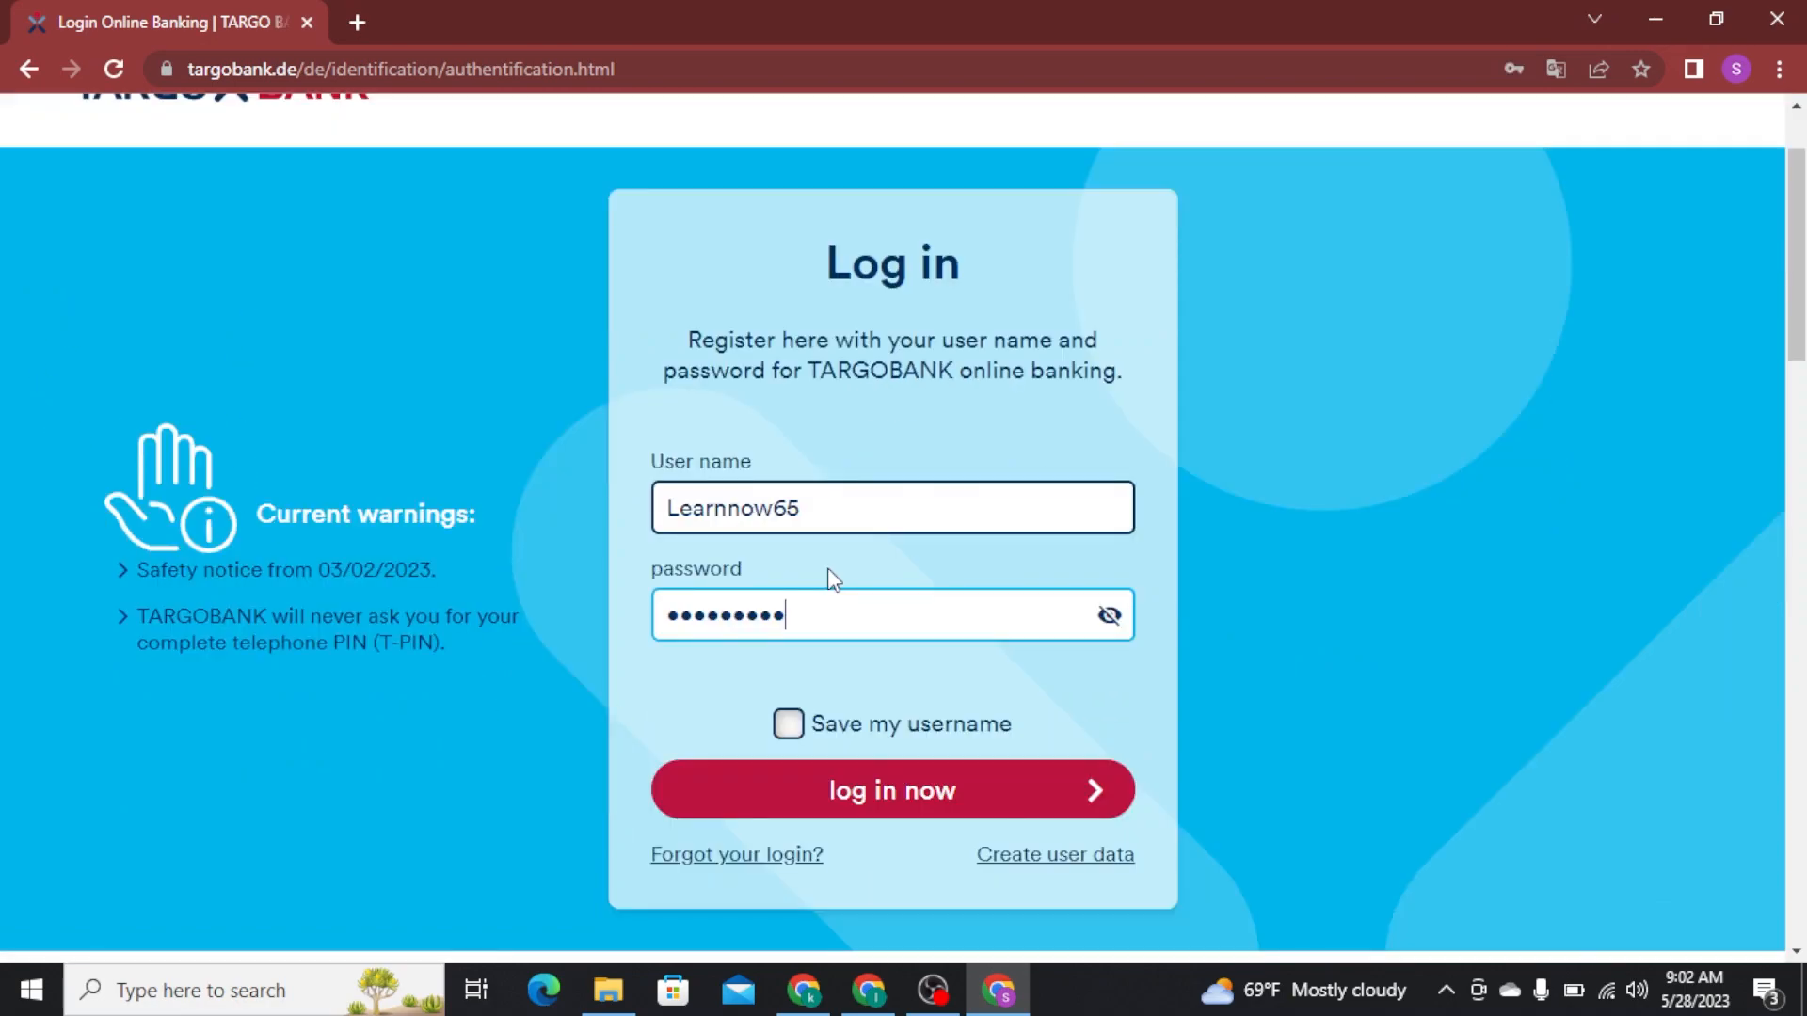
pyautogui.moveTo(1107, 615)
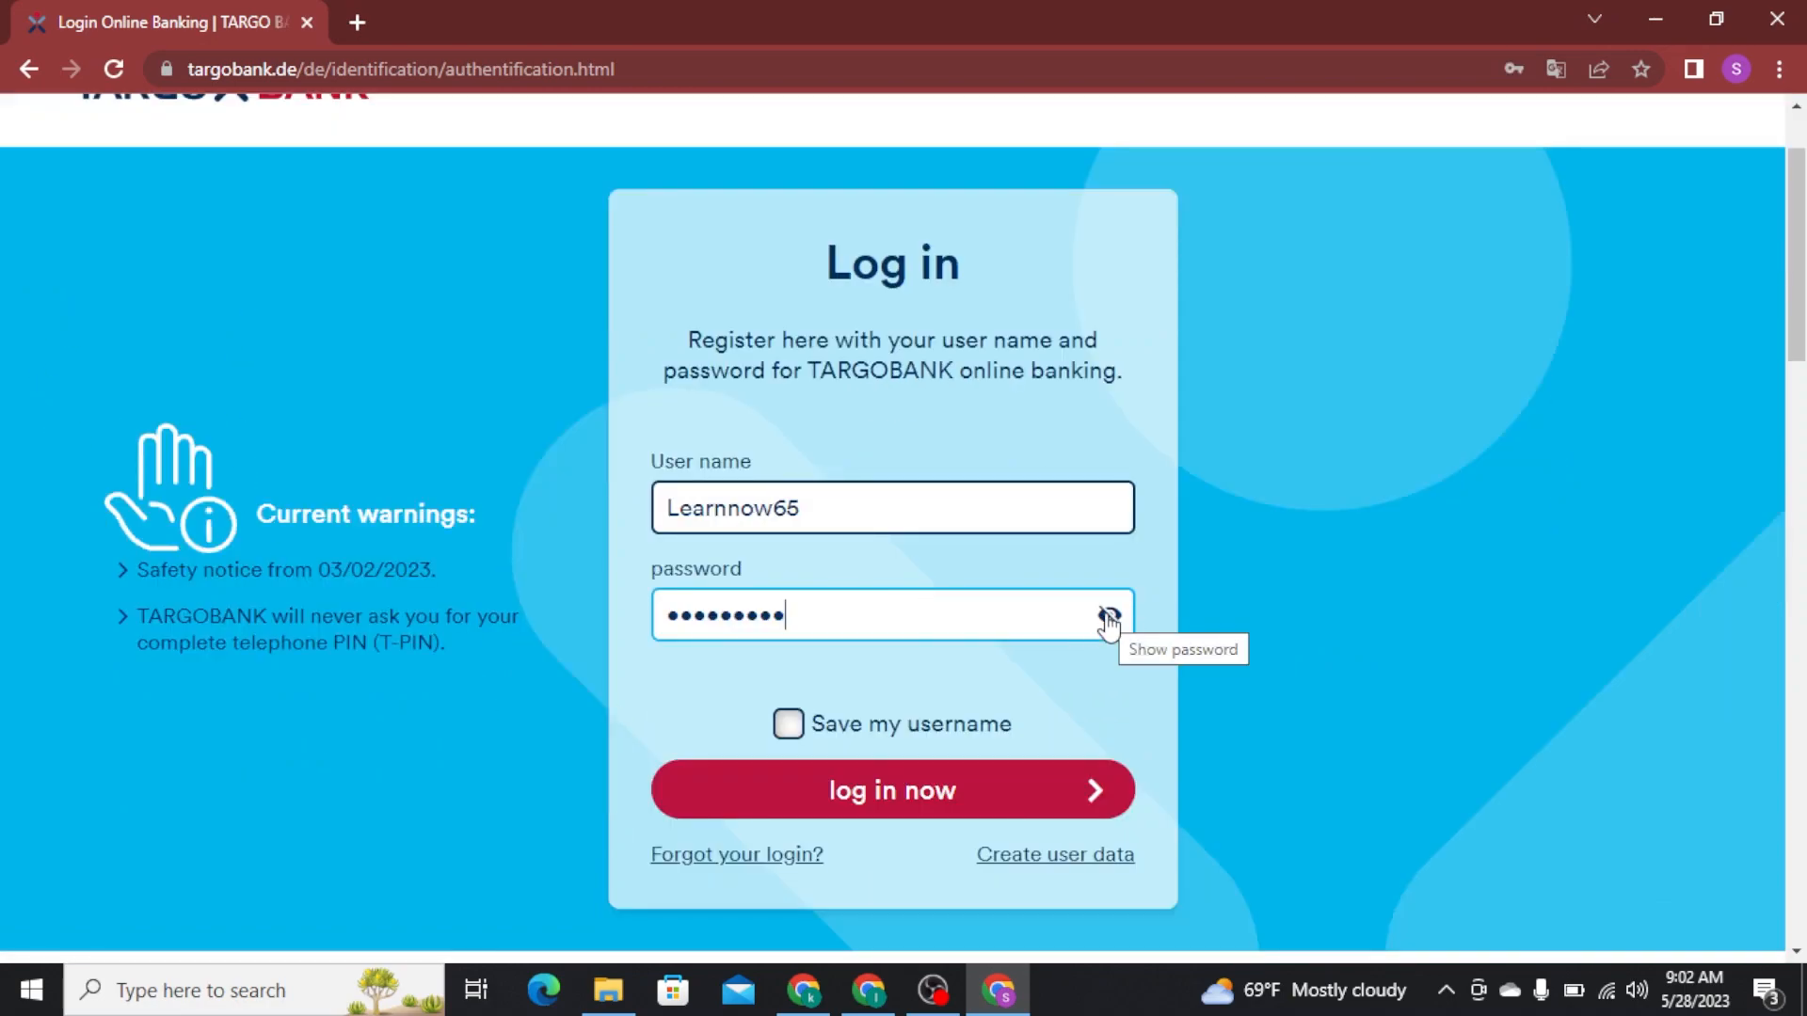
pyautogui.moveTo(1099, 623)
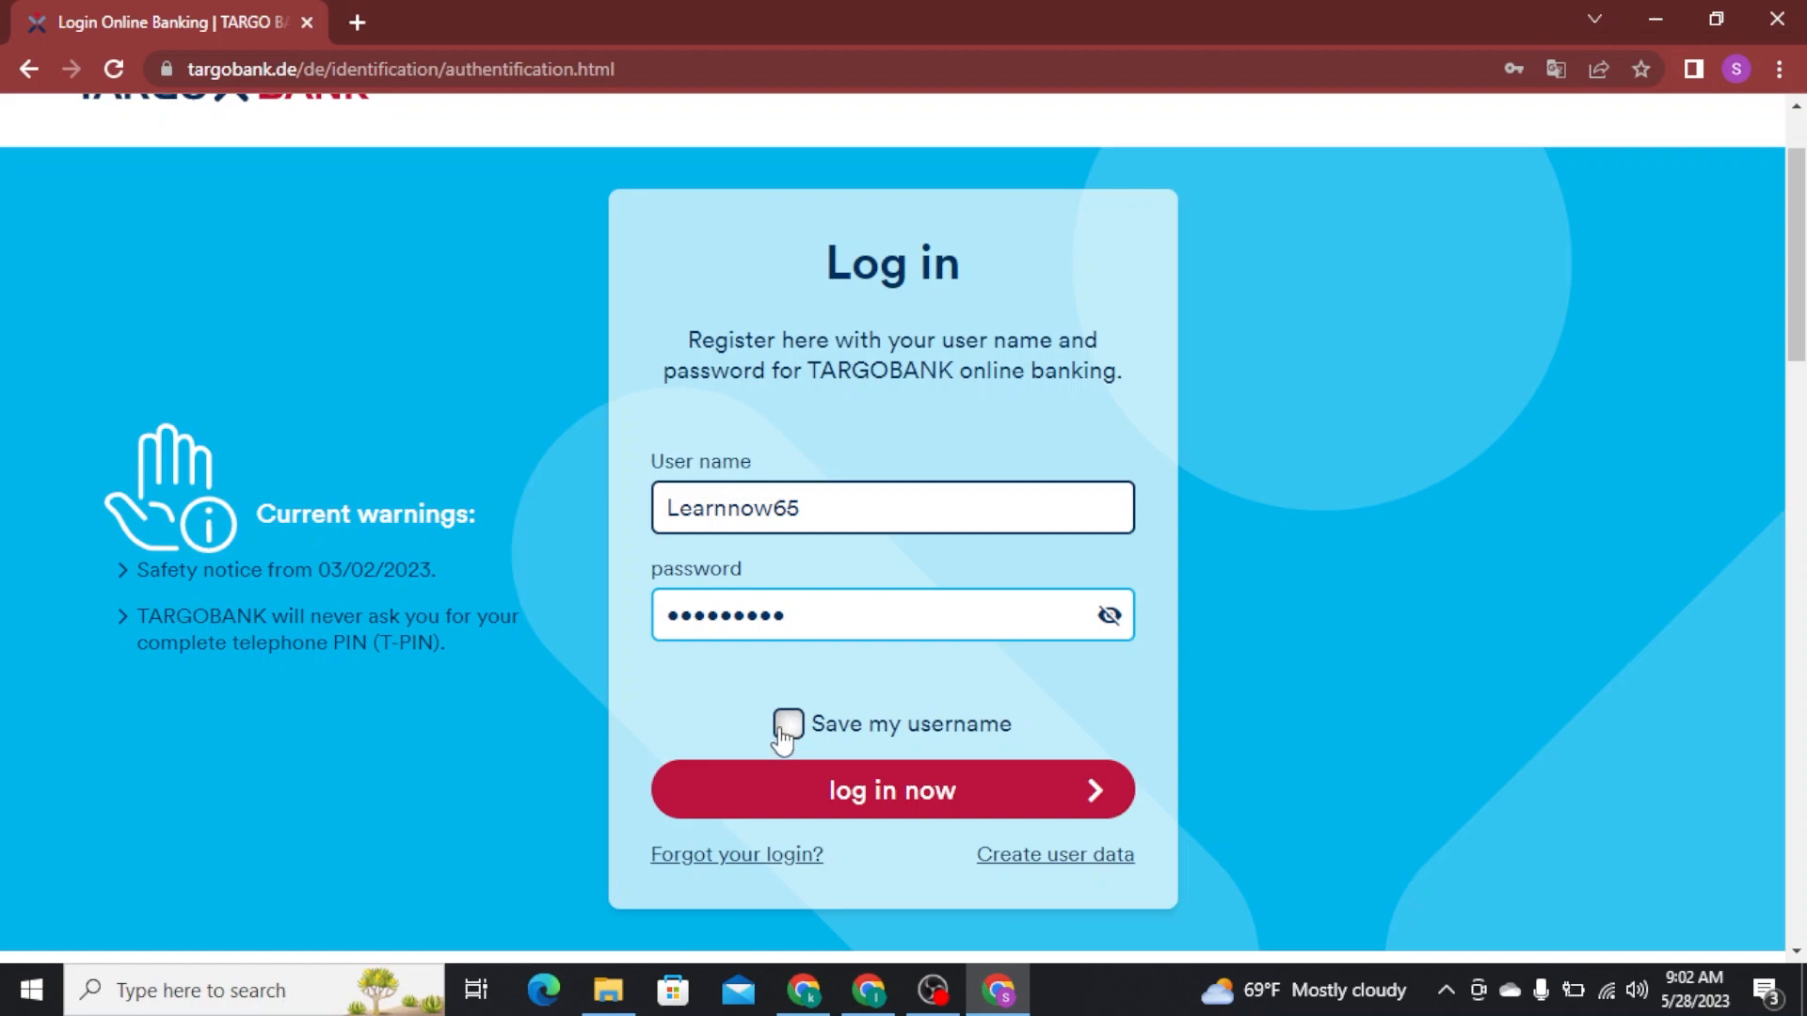
pyautogui.click(789, 722)
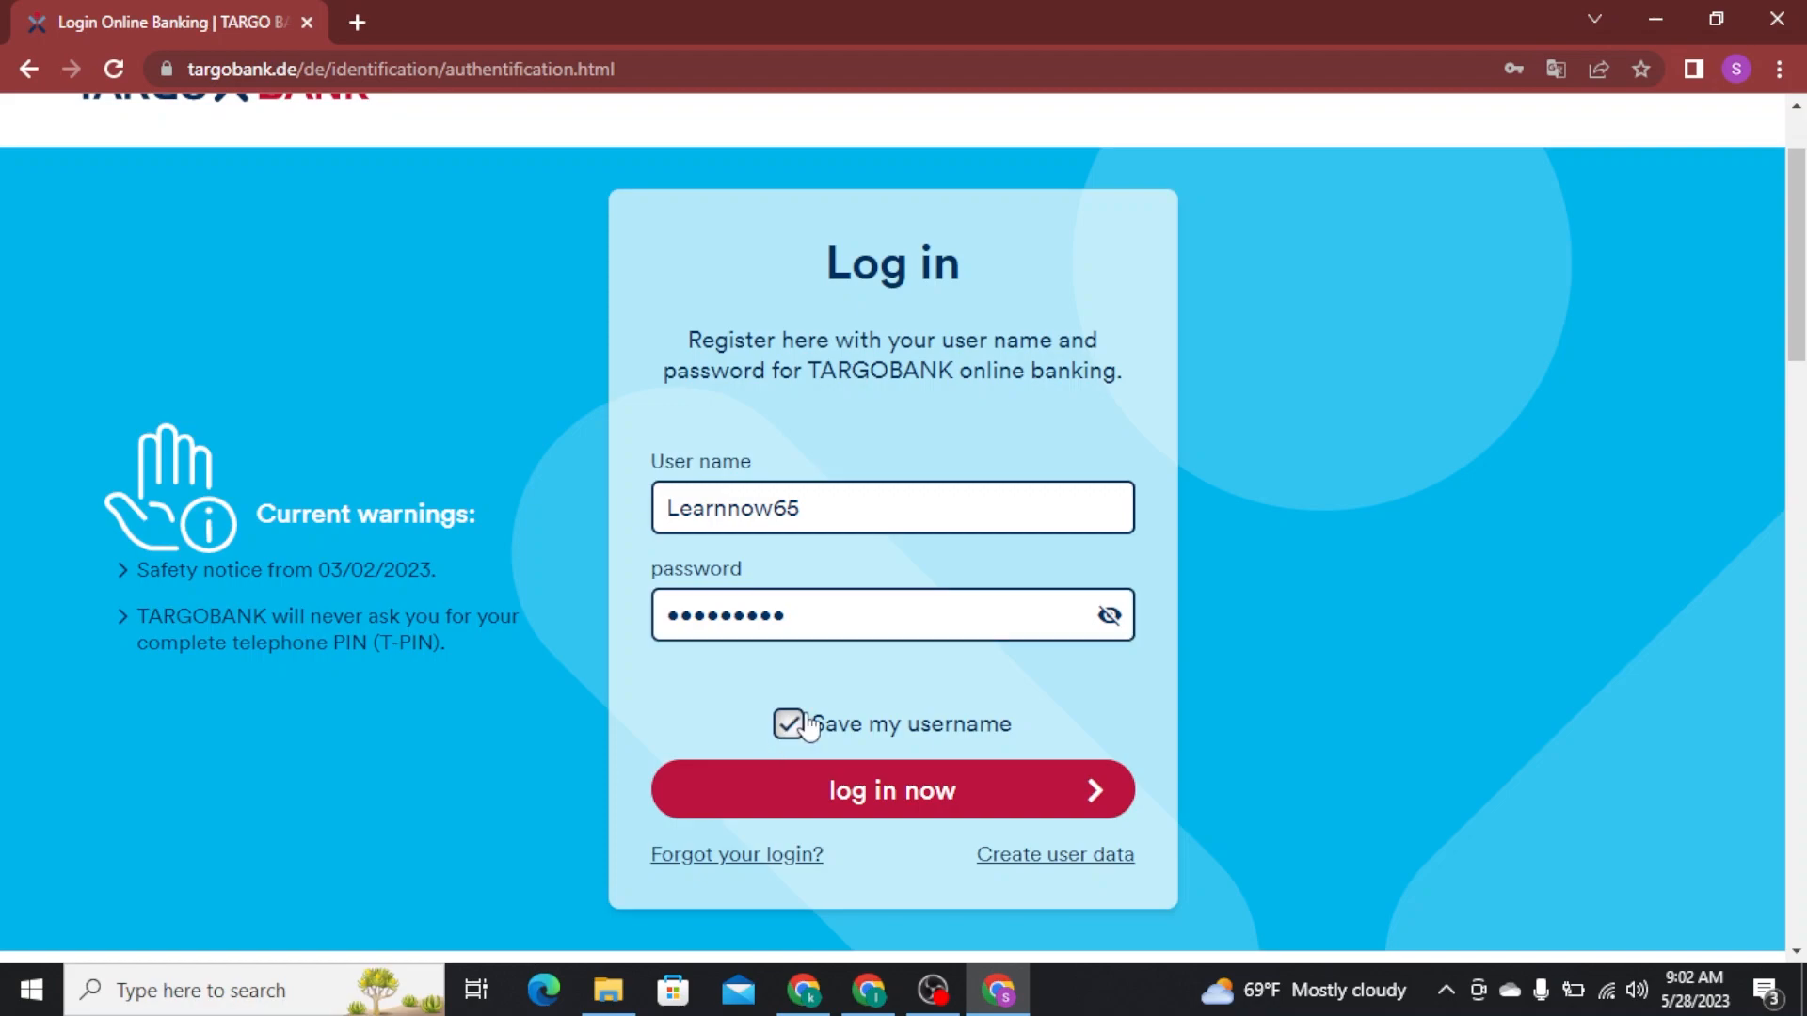
pyautogui.click(788, 723)
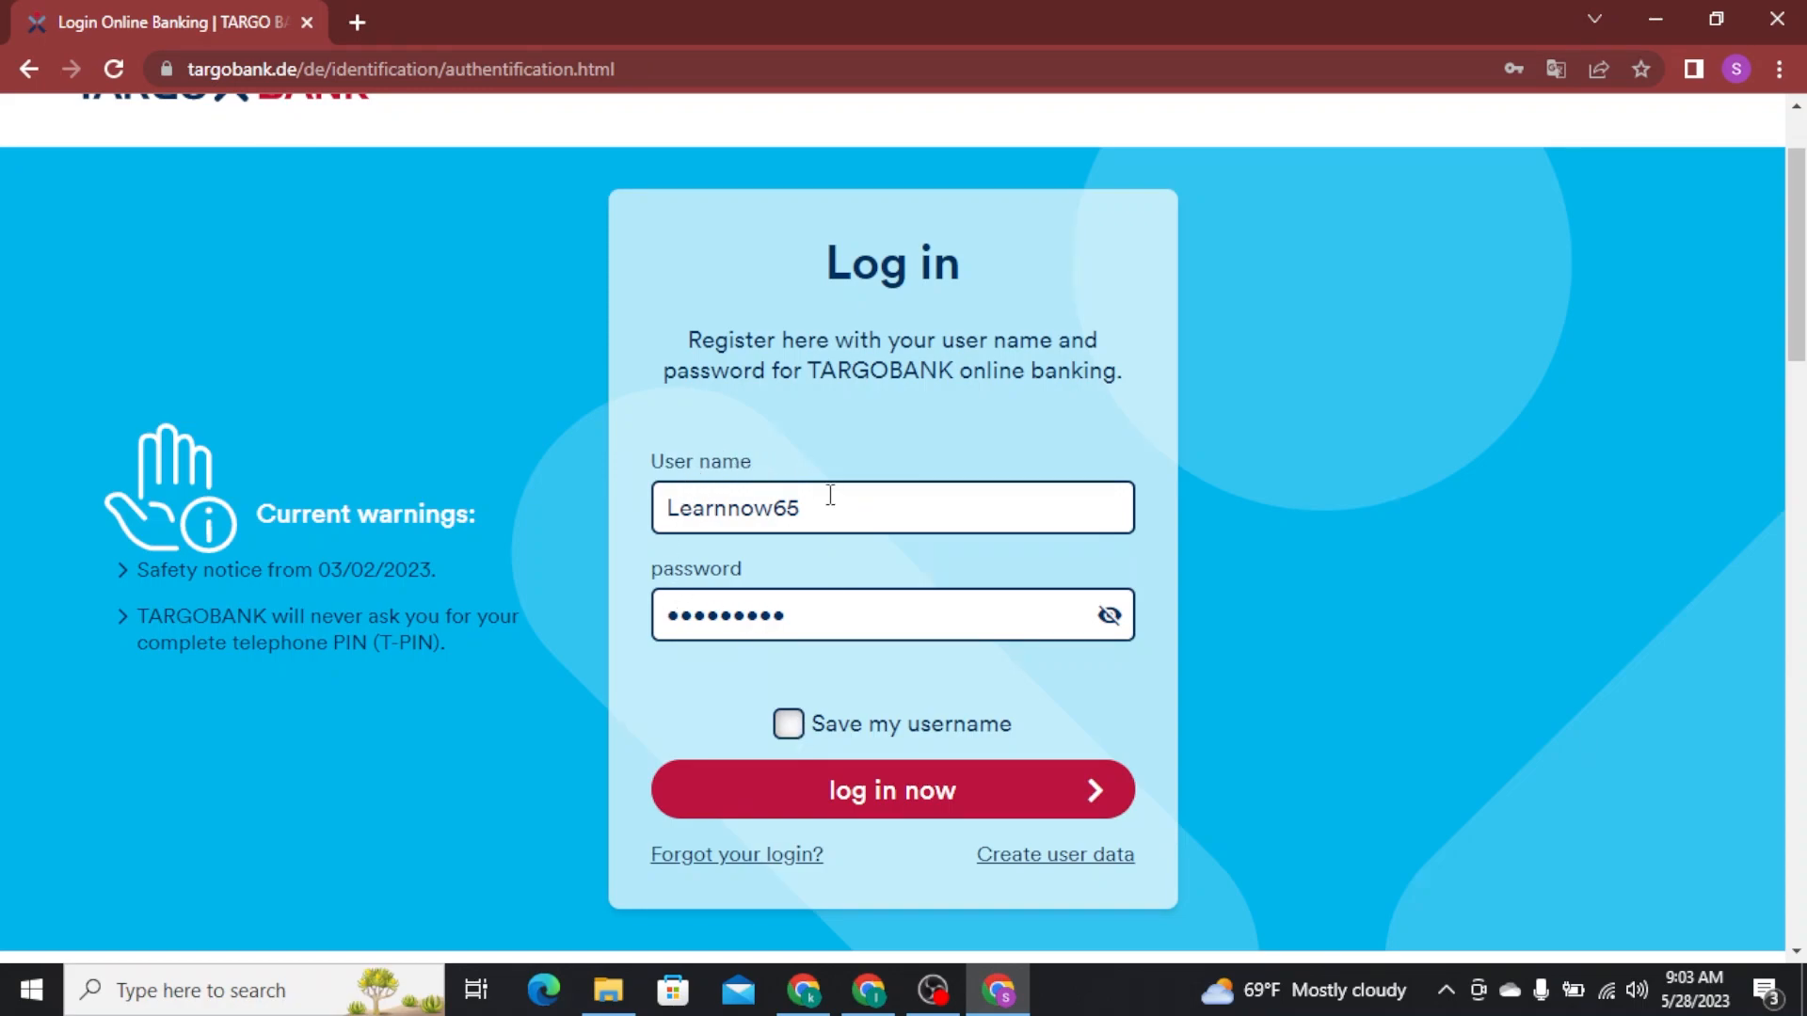
pyautogui.moveTo(726, 858)
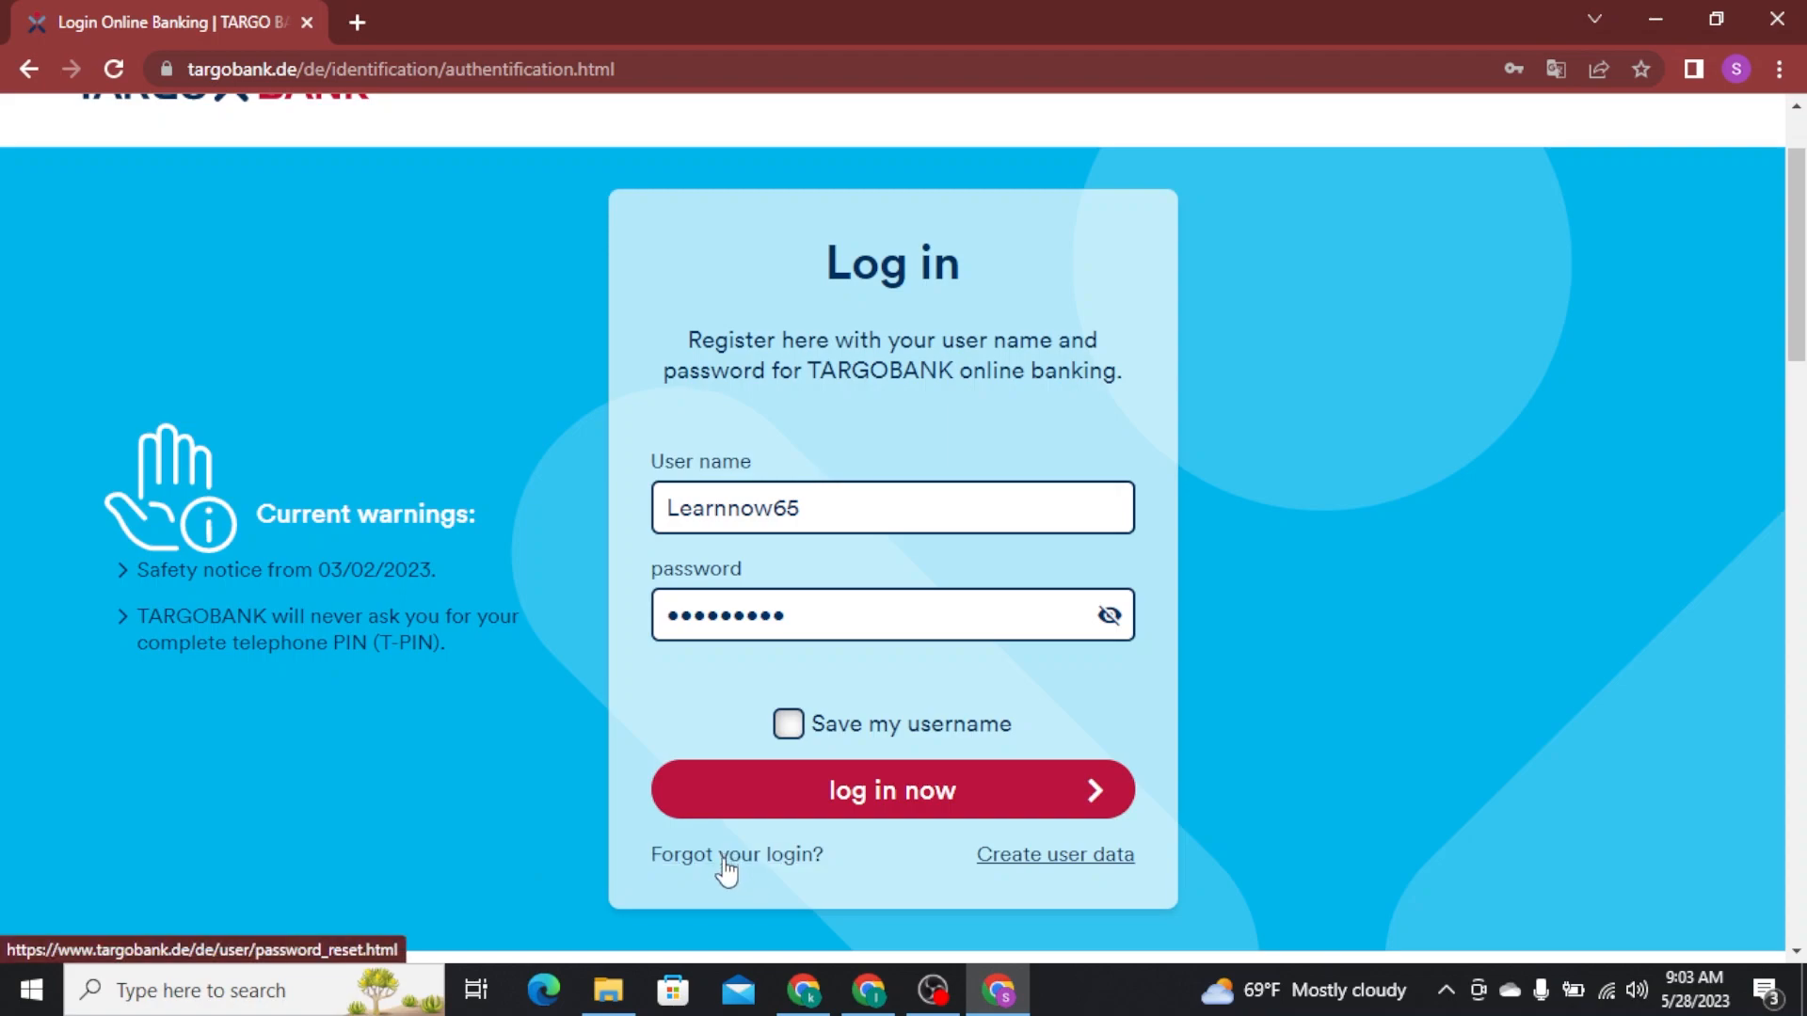
pyautogui.moveTo(881, 525)
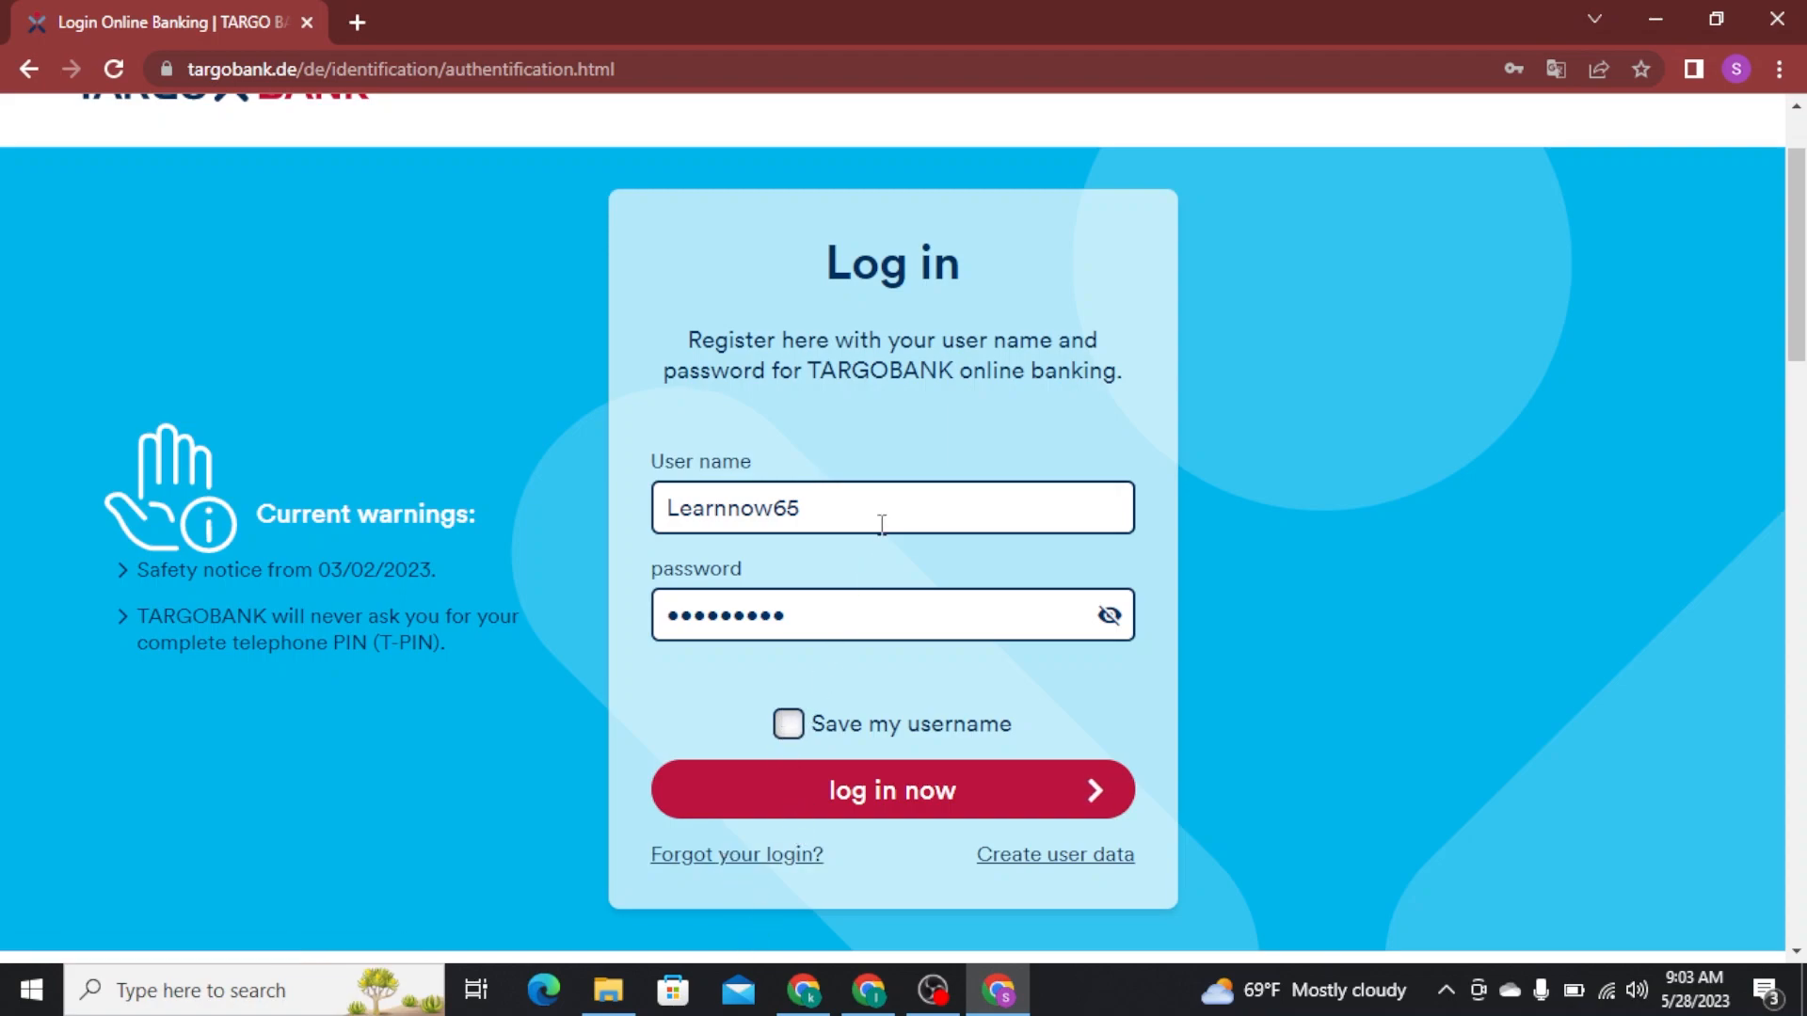